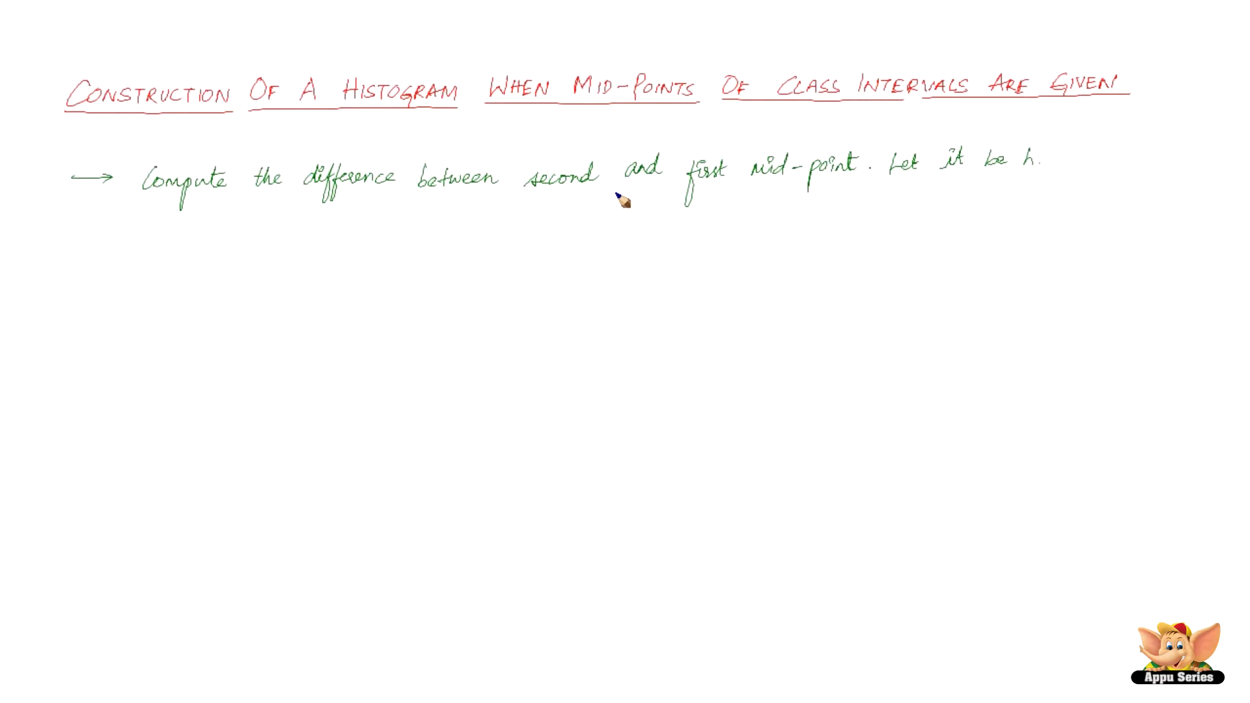
mouse_move(841, 195)
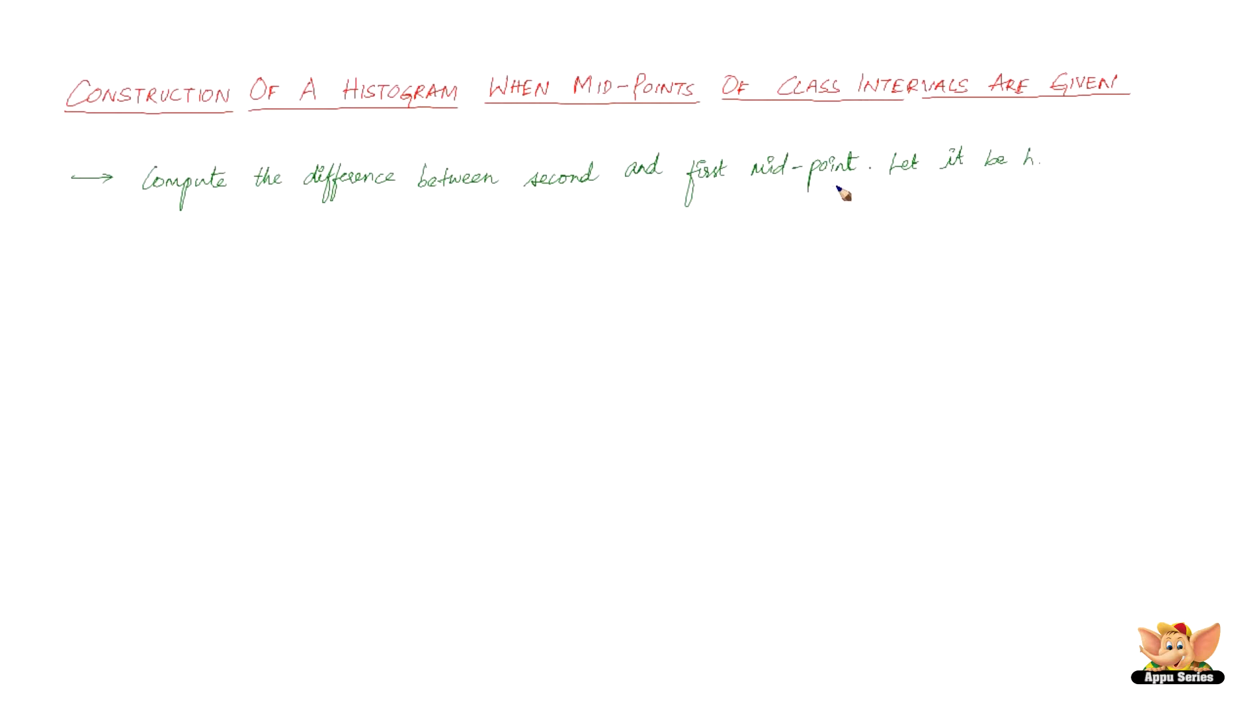
mouse_move(90, 241)
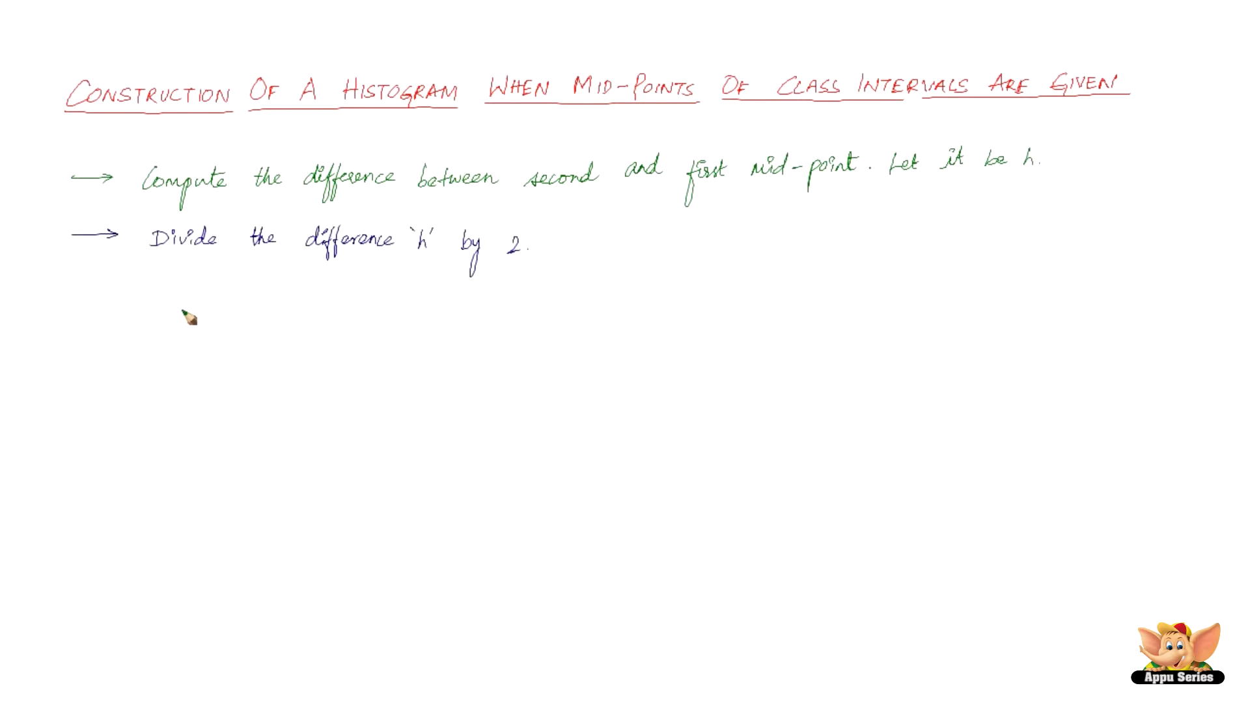
mouse_move(161, 332)
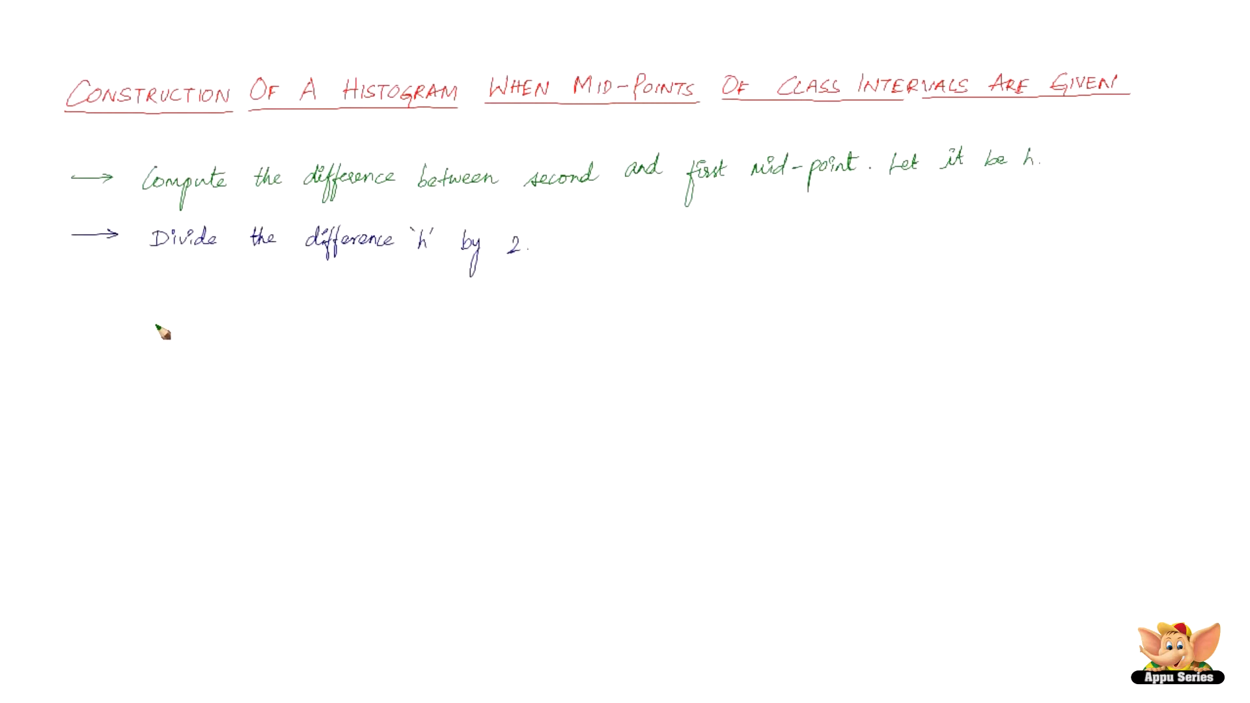
mouse_move(86, 290)
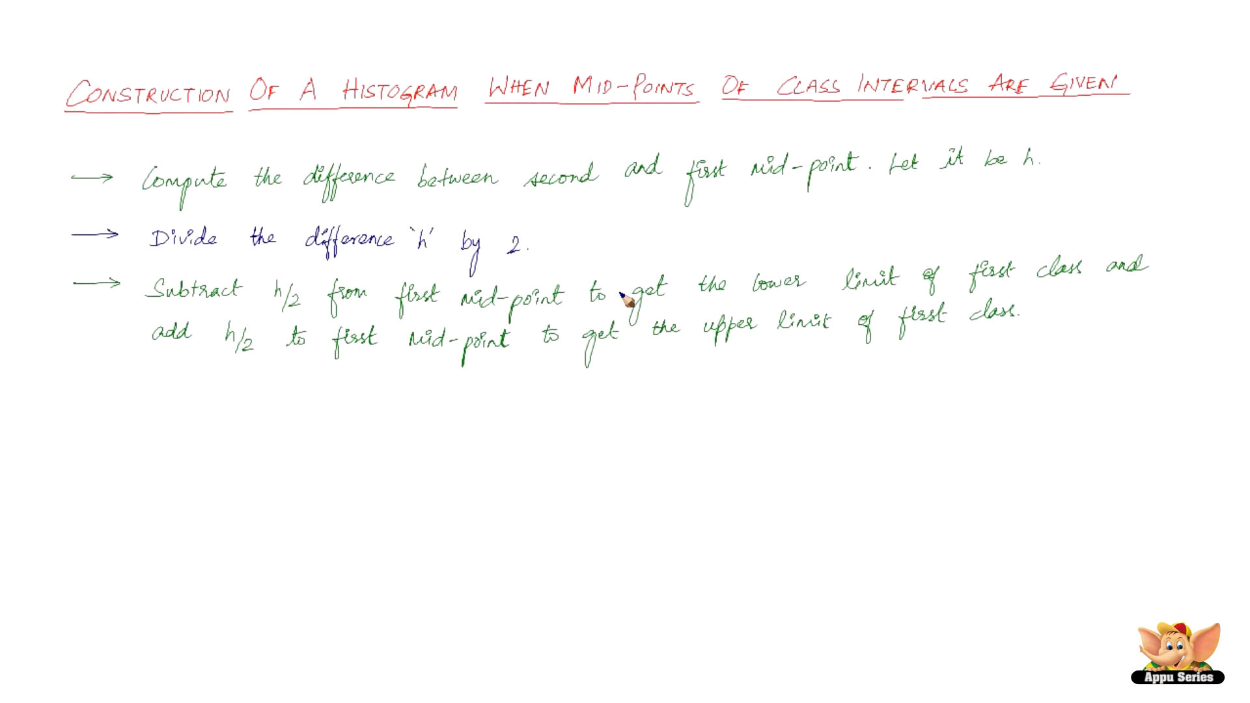
mouse_move(1068, 299)
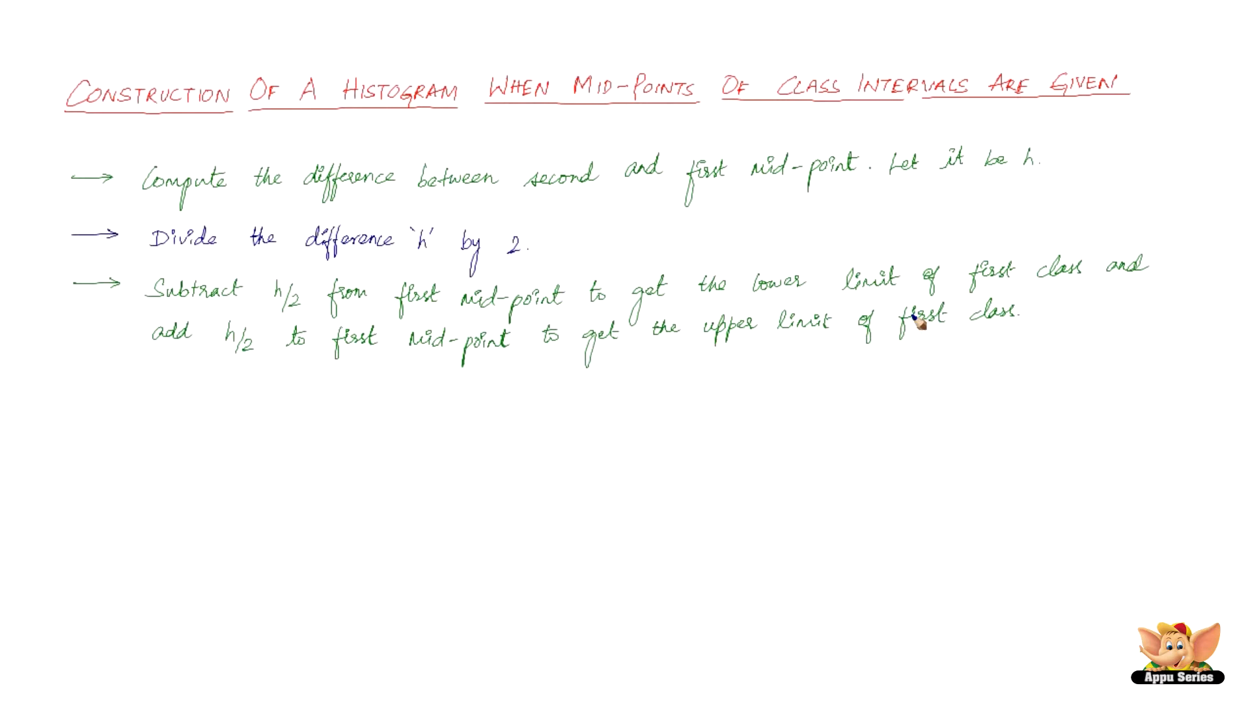
mouse_move(94, 406)
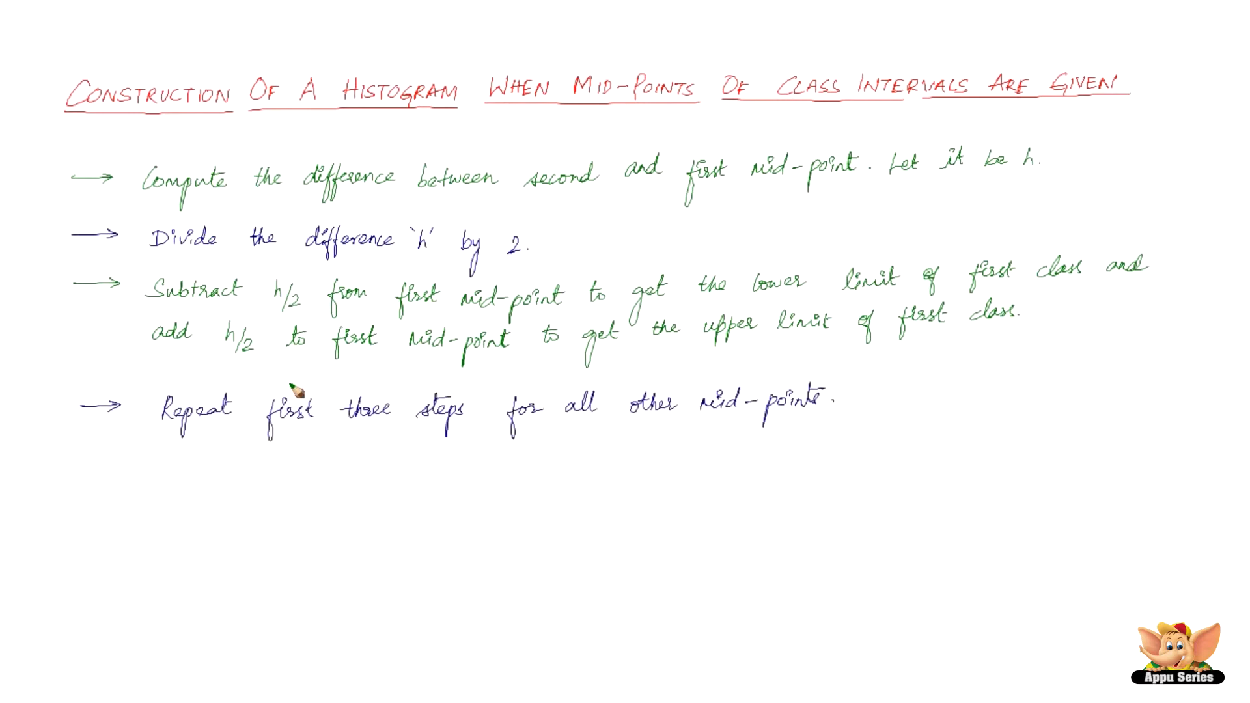
mouse_move(733, 383)
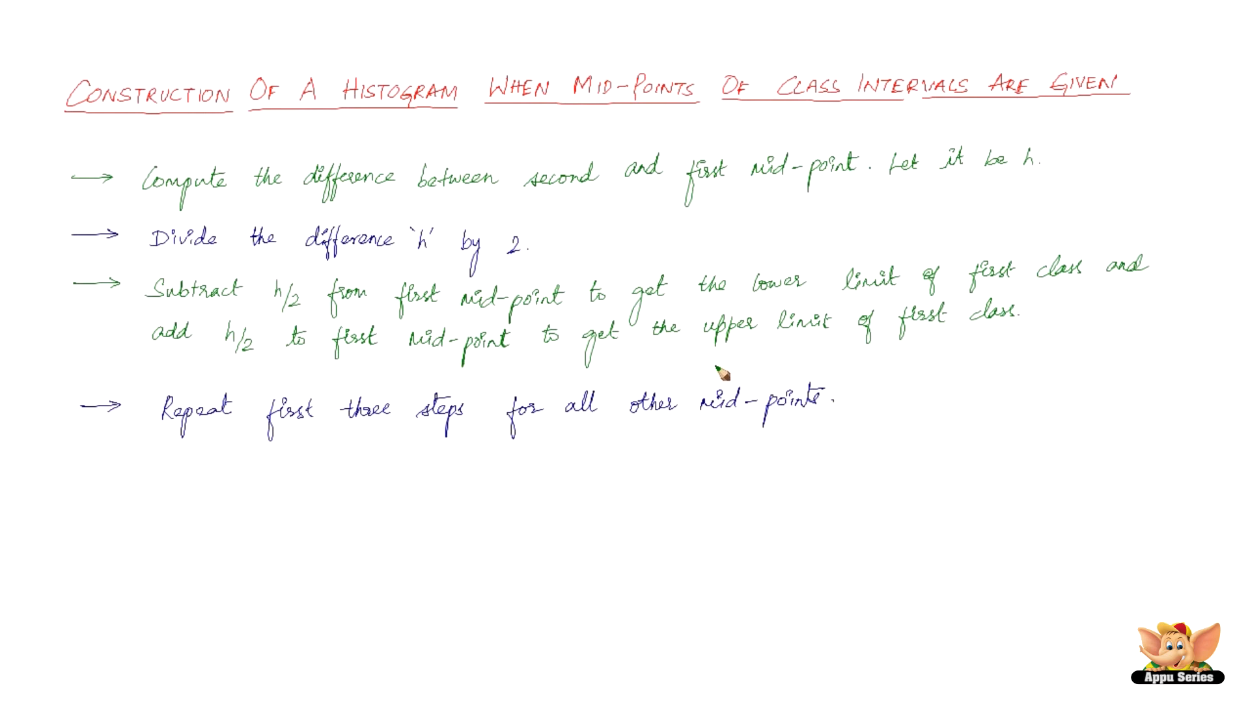
mouse_move(677, 342)
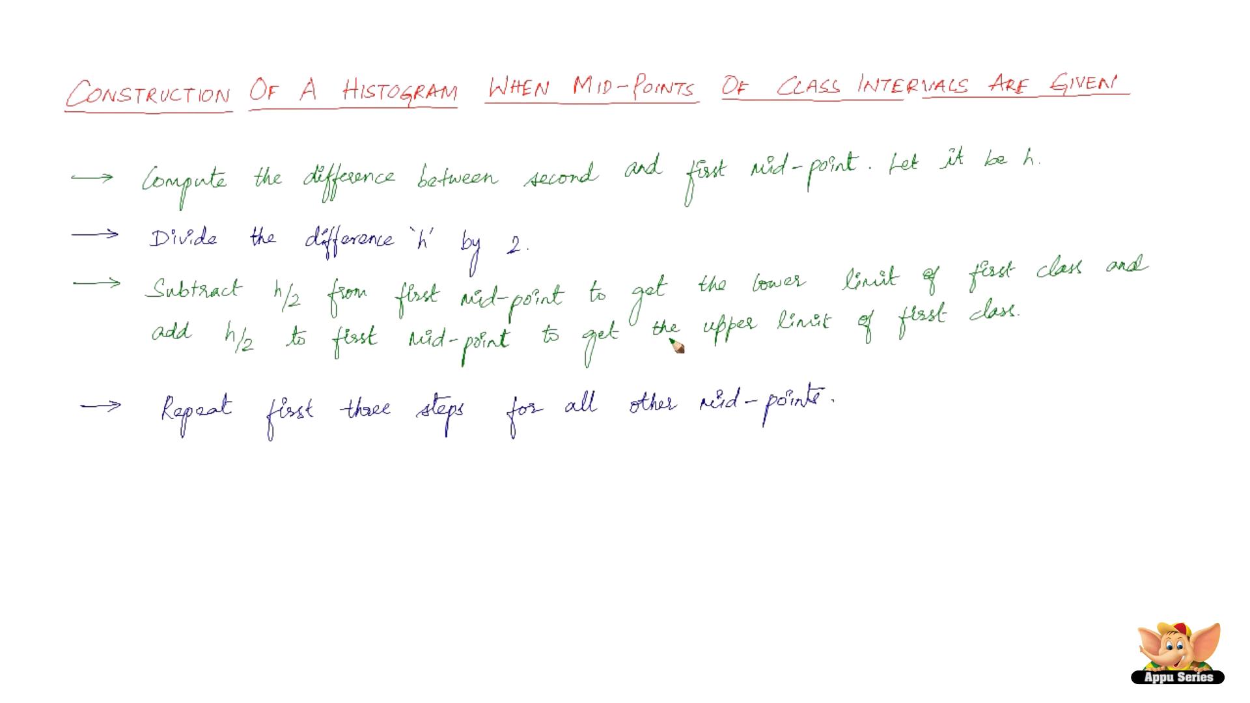